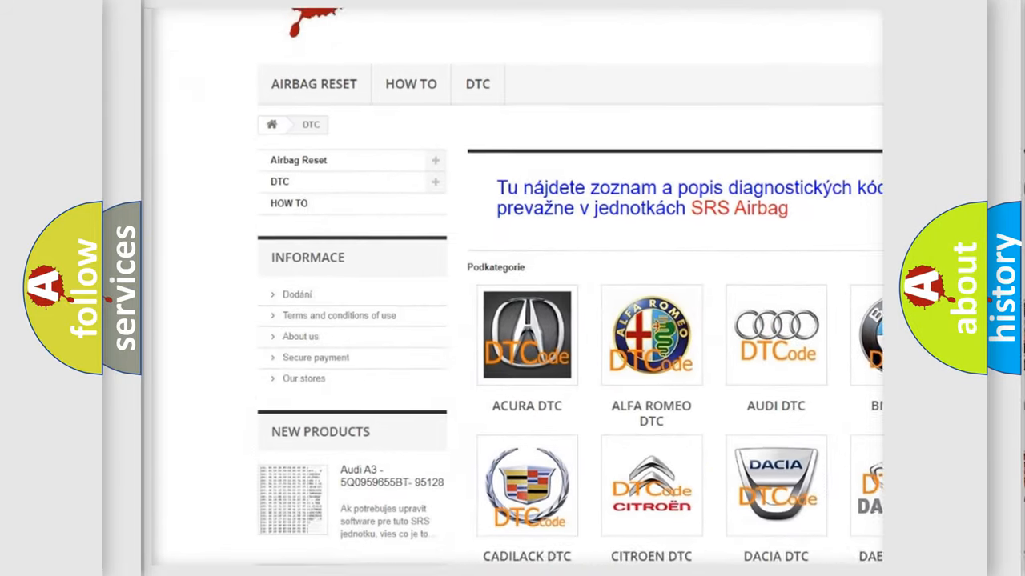
# Scroll past the car-brand DTC logos to the list of B-series trouble codes
pyautogui.scroll(-3)
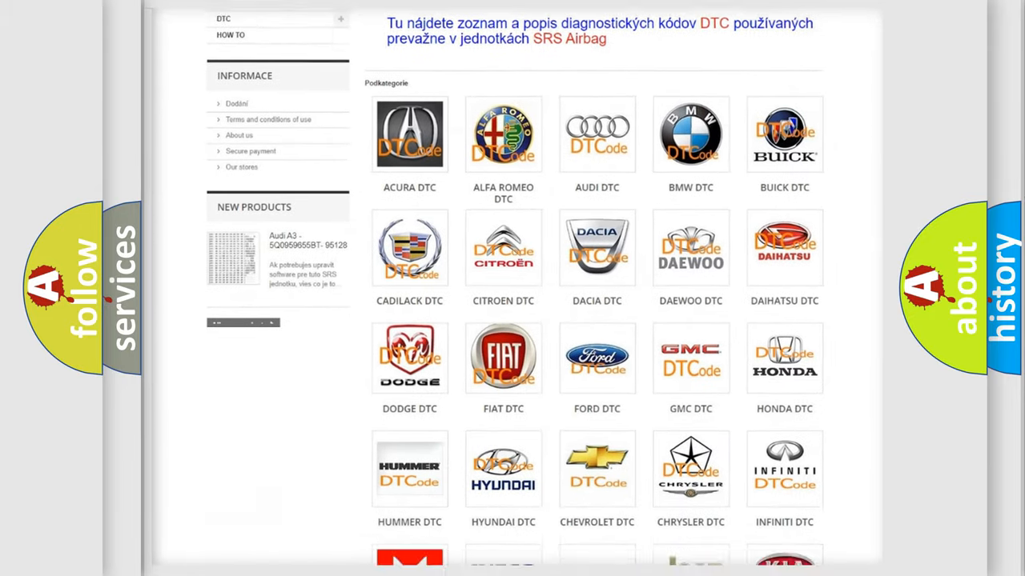
pyautogui.scroll(-3)
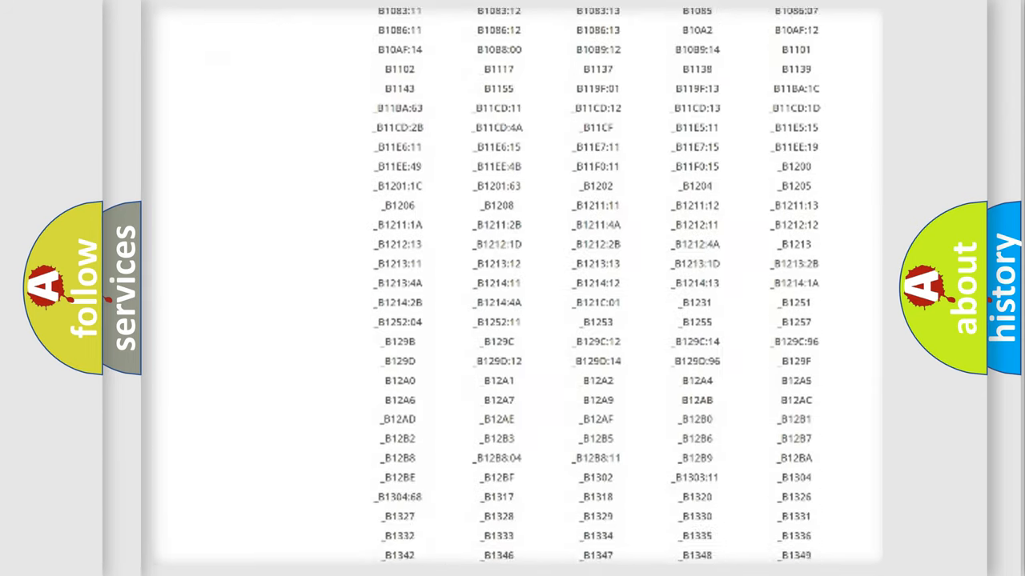
pyautogui.scroll(-3)
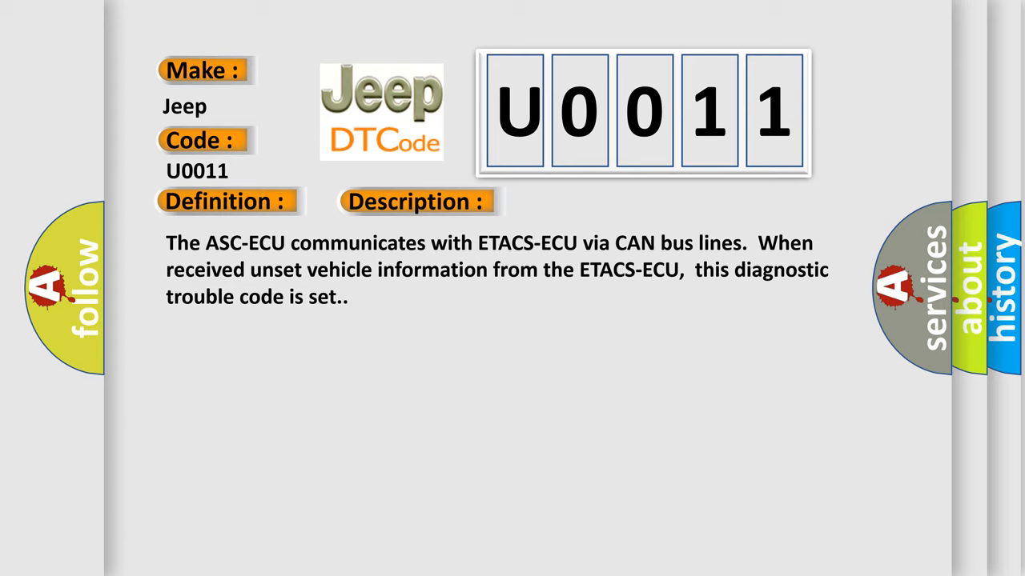
# Advance the Jeep U0011 slide to its Cause section on faulty or miscoded ETACS-ECU and ASC-ECU
pyautogui.click(587, 201)
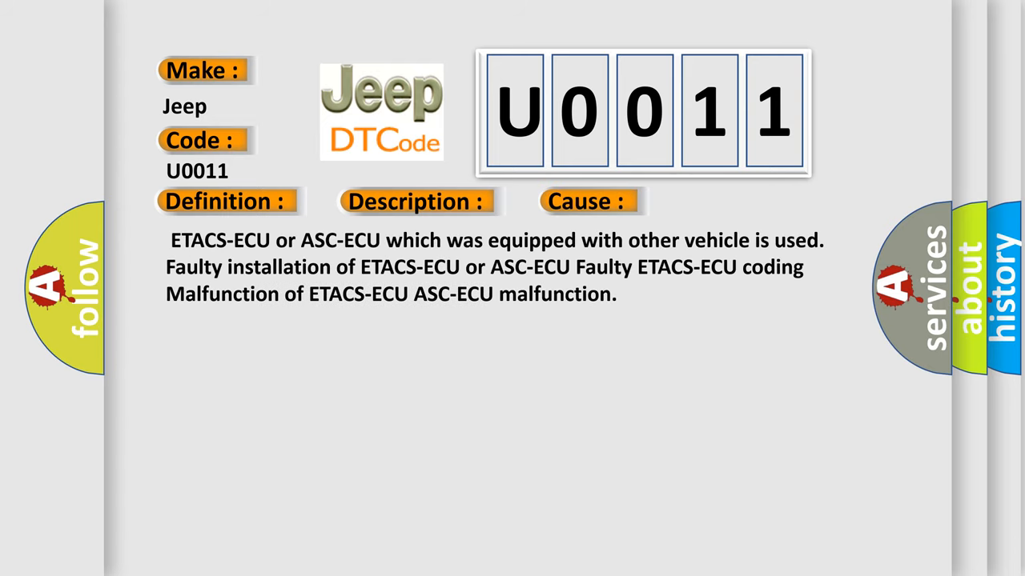